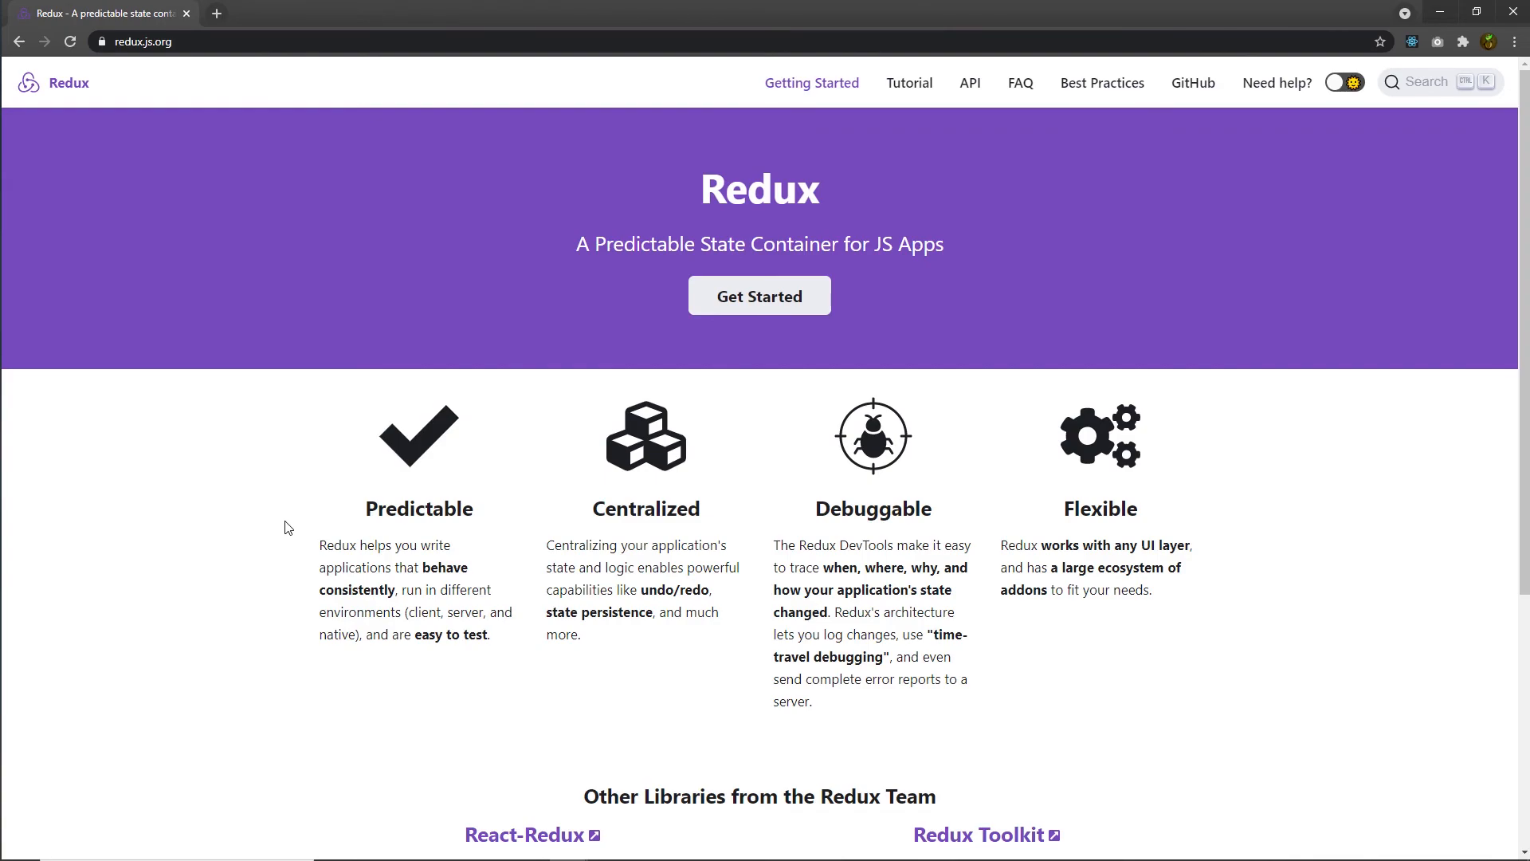
pyautogui.moveTo(283, 521)
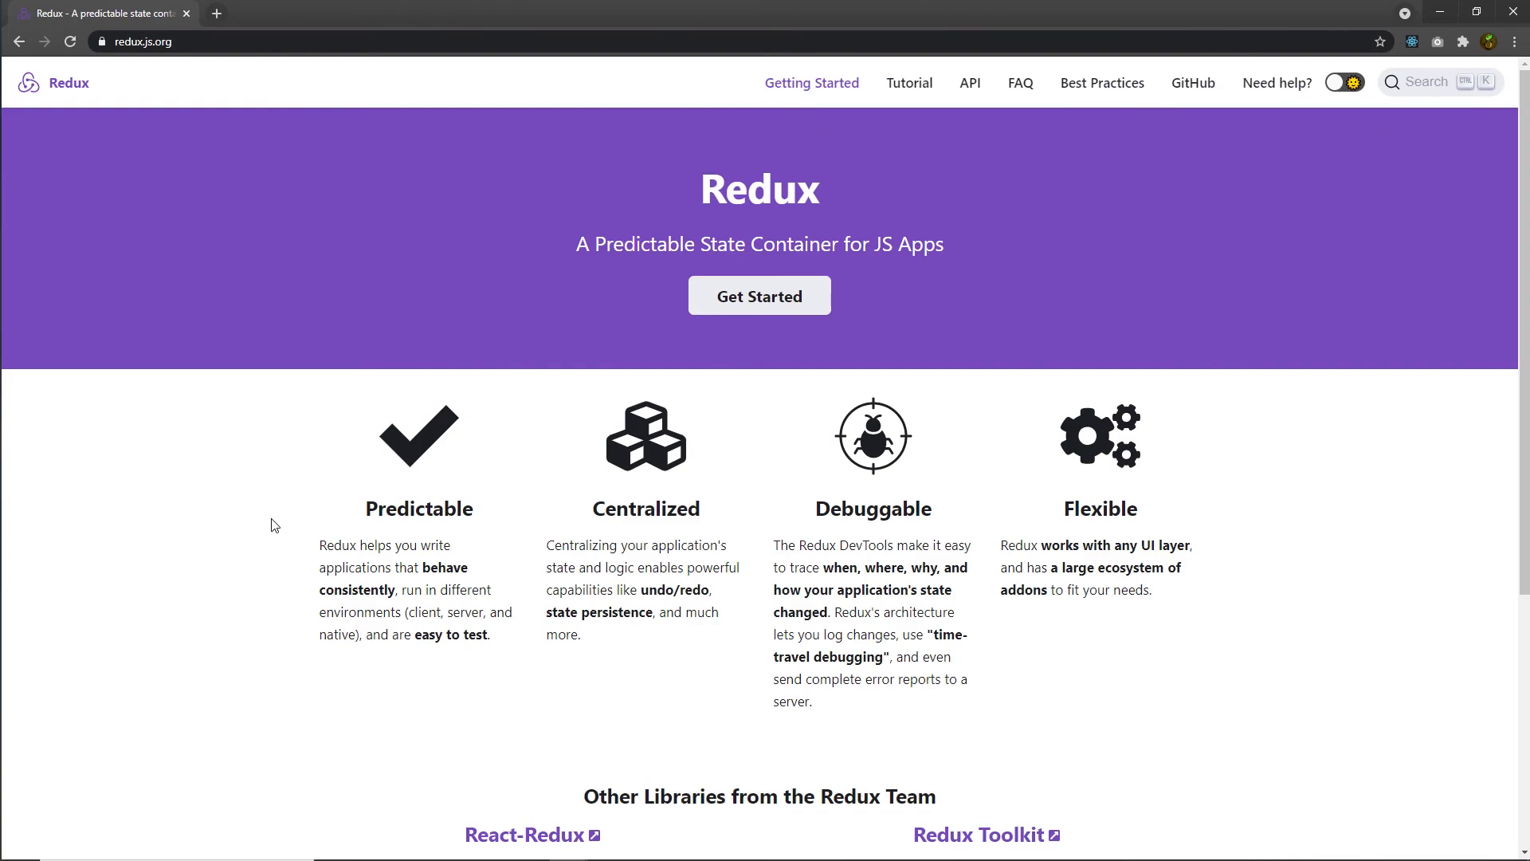